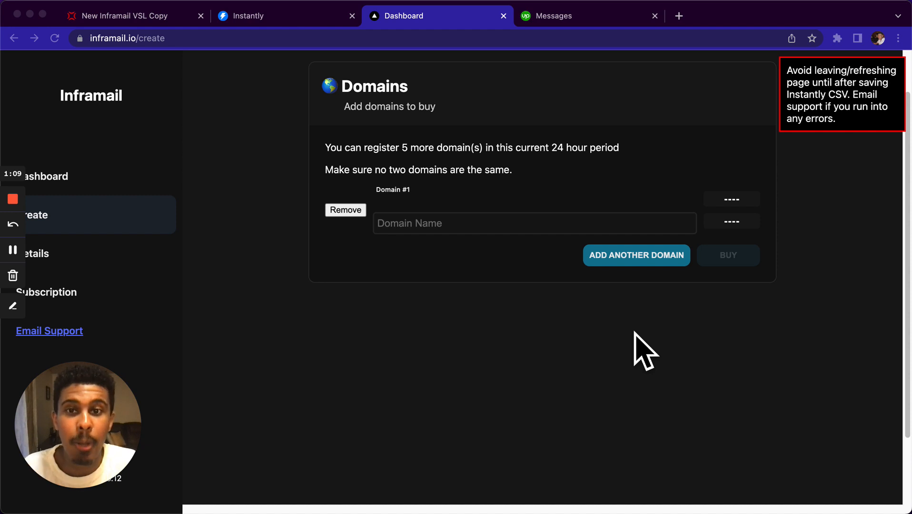
{"action": "mouse_move", "coordinate": [618, 244]}
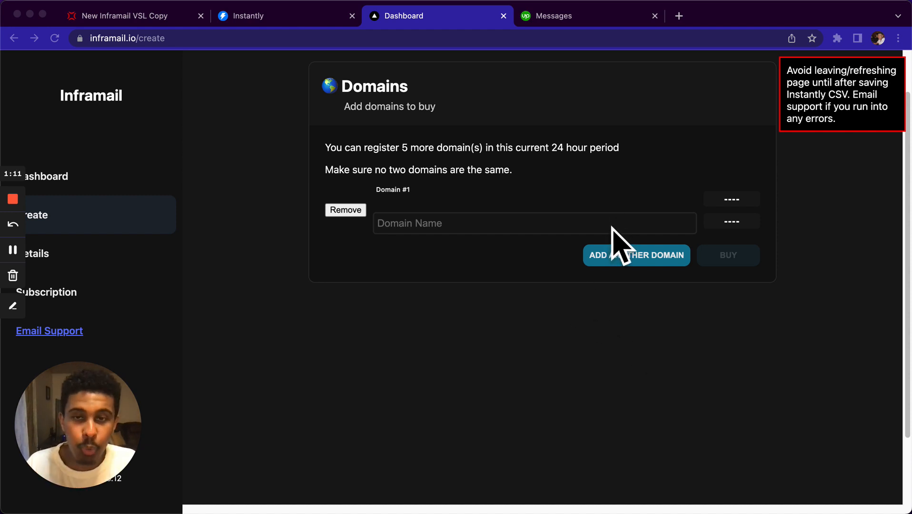
- Enter the first two domains hihiihihihihihdsfafjldh.com and dfljhaskjhfiurwlkjdnf.com for purchase
{"action": "left_click", "coordinate": [534, 223]}
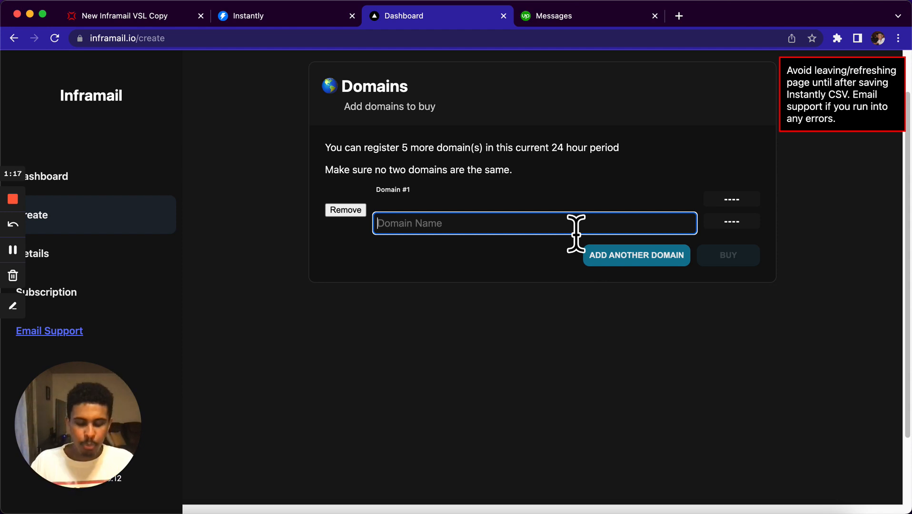
{"action": "type", "text": "hihiihihihihih"}
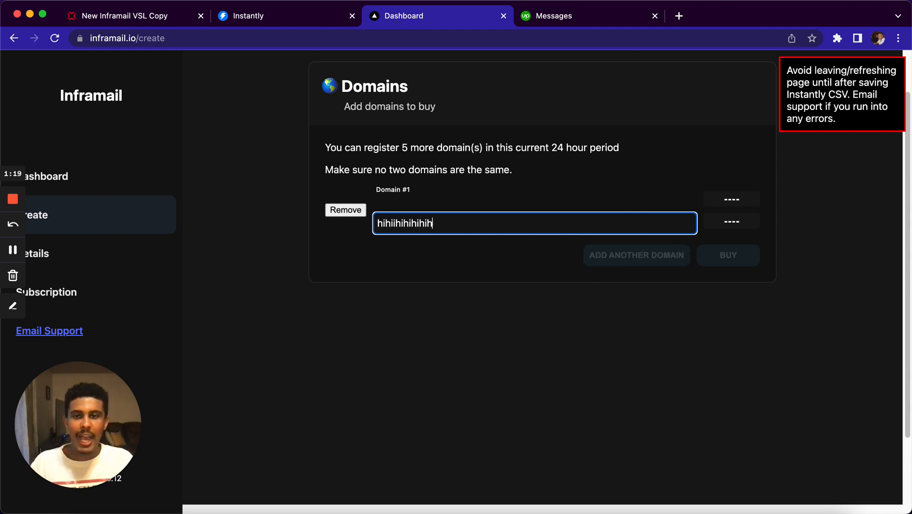
{"action": "type", "text": "dsfafjldh.com"}
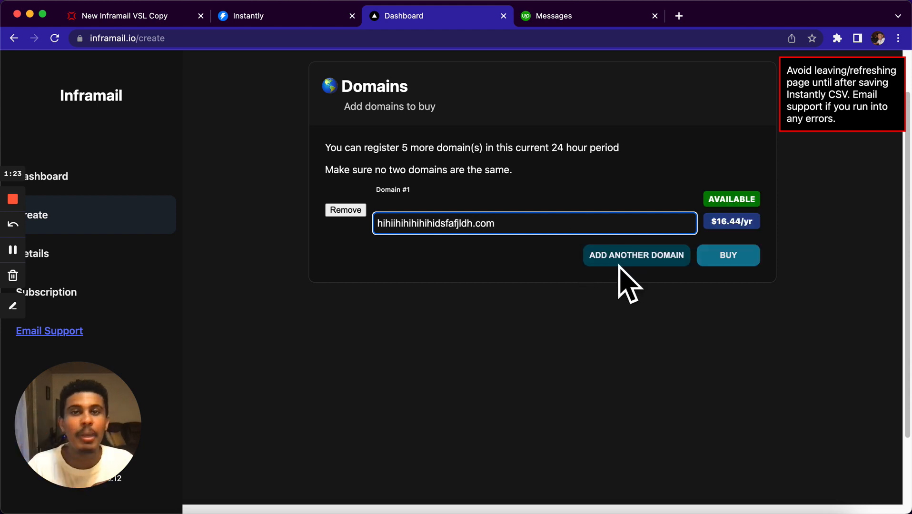
{"action": "left_click", "coordinate": [636, 255]}
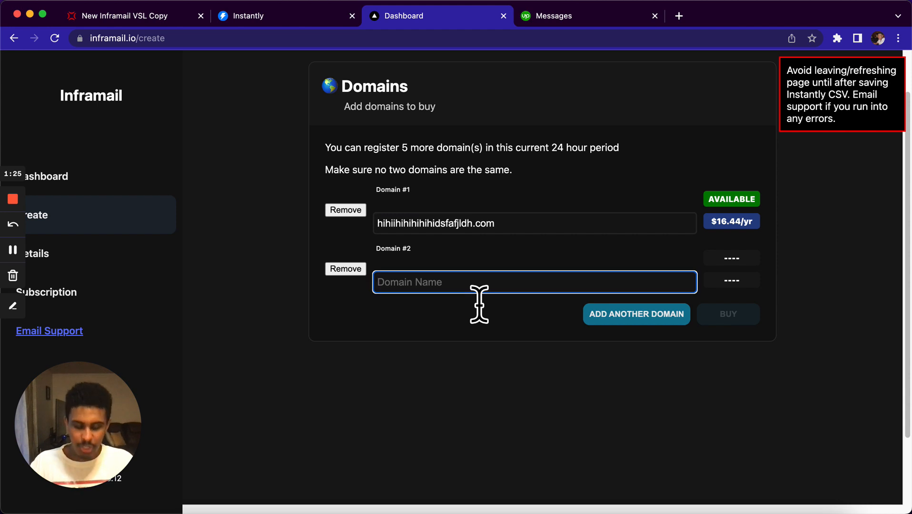
{"action": "type", "text": "dfljhaskjhfiurwlkjdnf.com"}
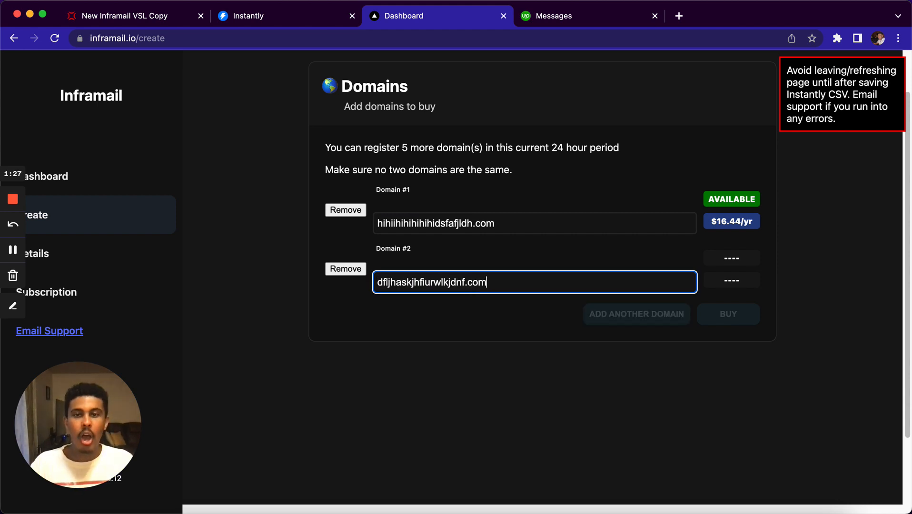
{"action": "mouse_move", "coordinate": [640, 337]}
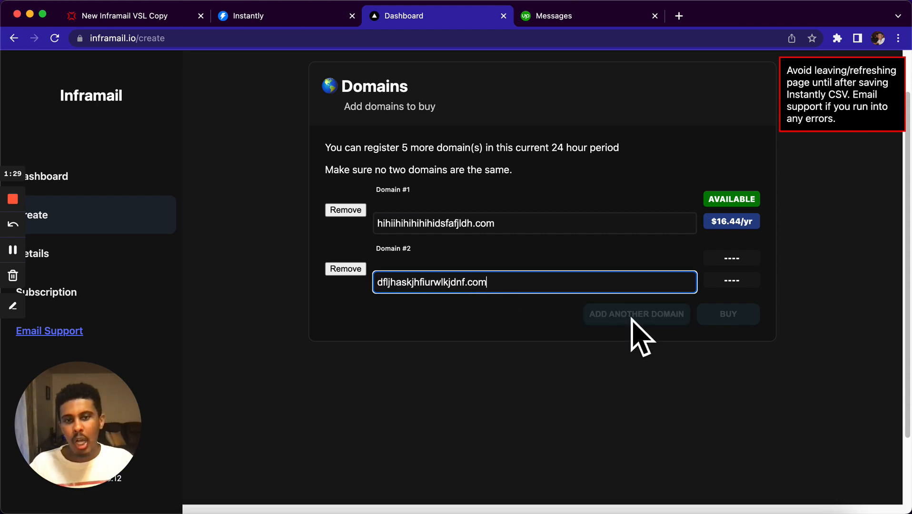
- Add three more domains, including dkjsahflakdjshfd.com and difjakjdhafjhdjfhad.com, all available at $16.44/yr
{"action": "left_click", "coordinate": [636, 315]}
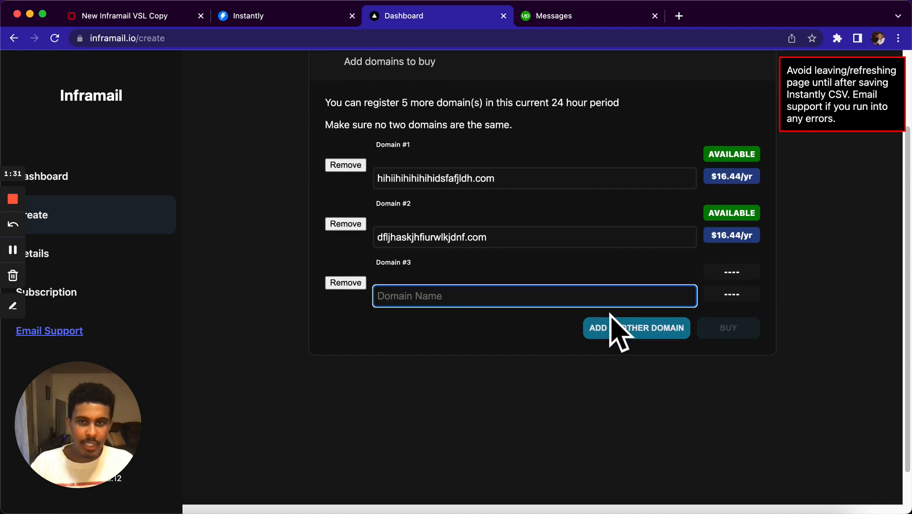
{"action": "type", "text": "dkjsahflakdjshfd.com"}
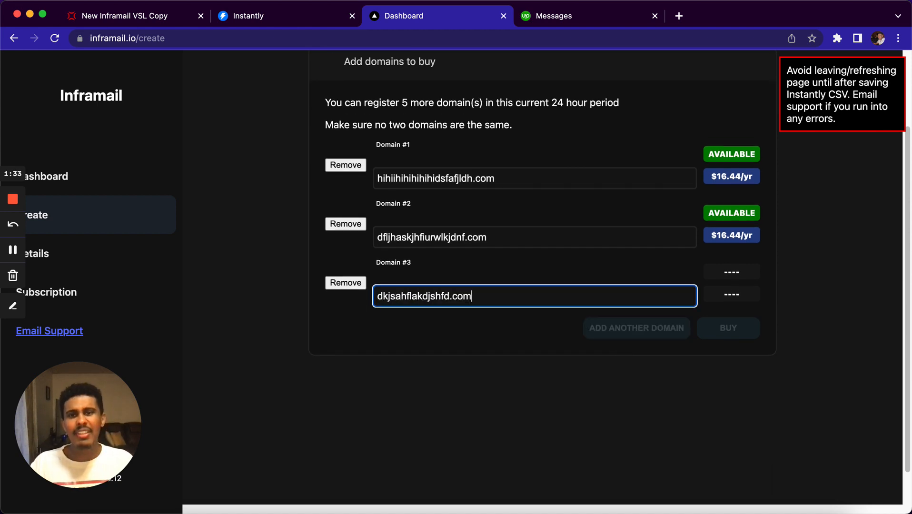
{"action": "left_click", "coordinate": [637, 328]}
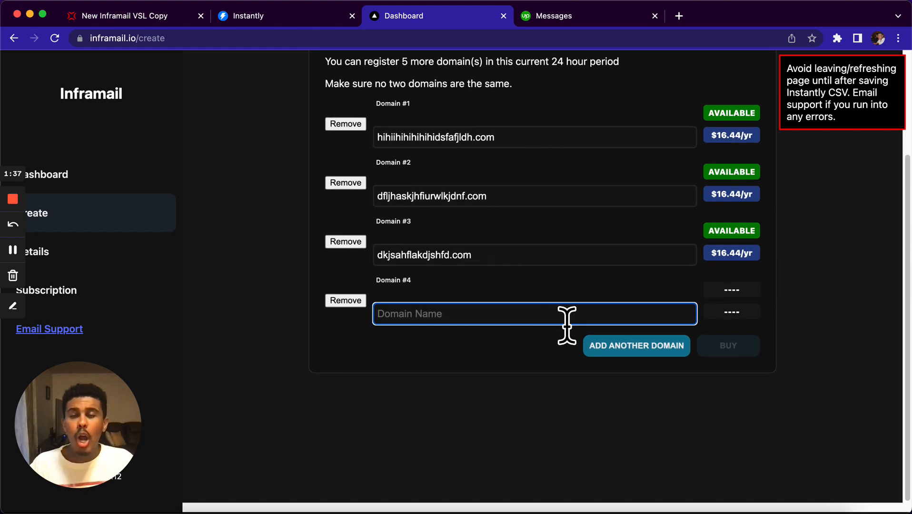
{"action": "type", "text": "difjakjdhafjhdjfh"}
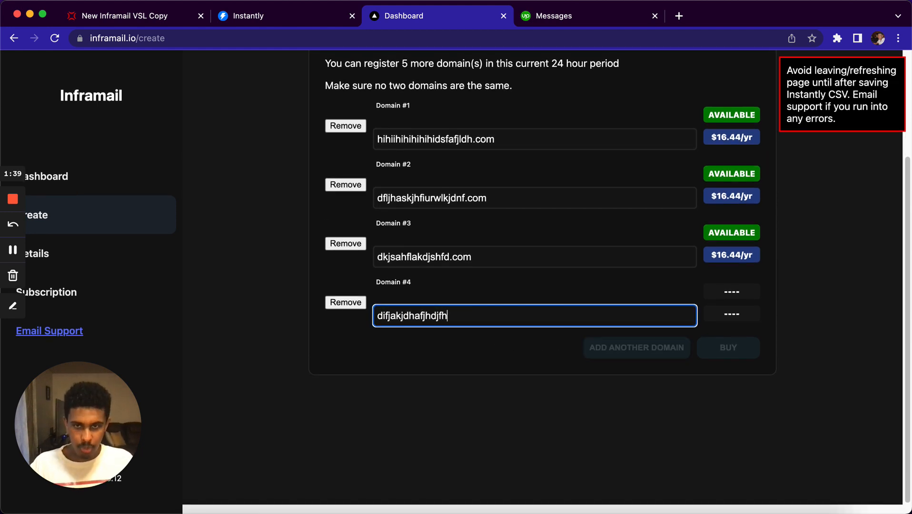
{"action": "type", "text": "ad.com"}
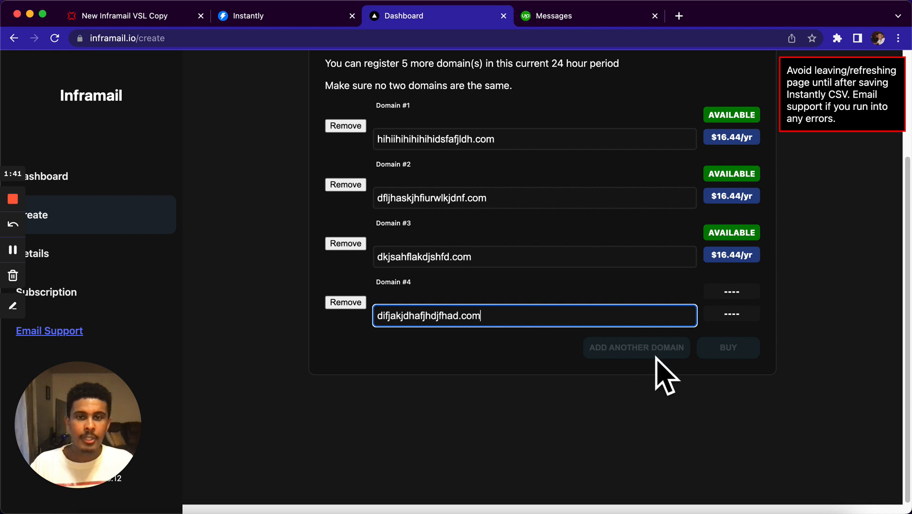
{"action": "left_click", "coordinate": [637, 347]}
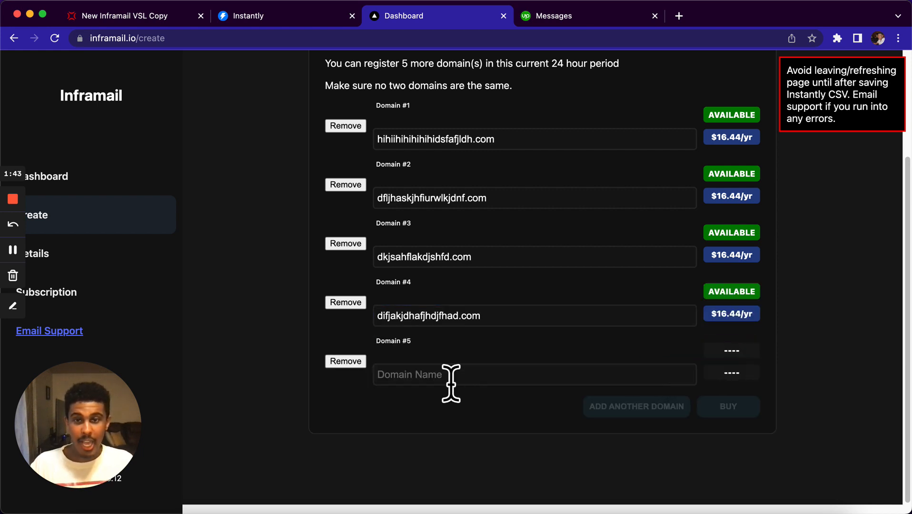
{"action": "type", "text": "lfjhjkadhfdsj,d"}
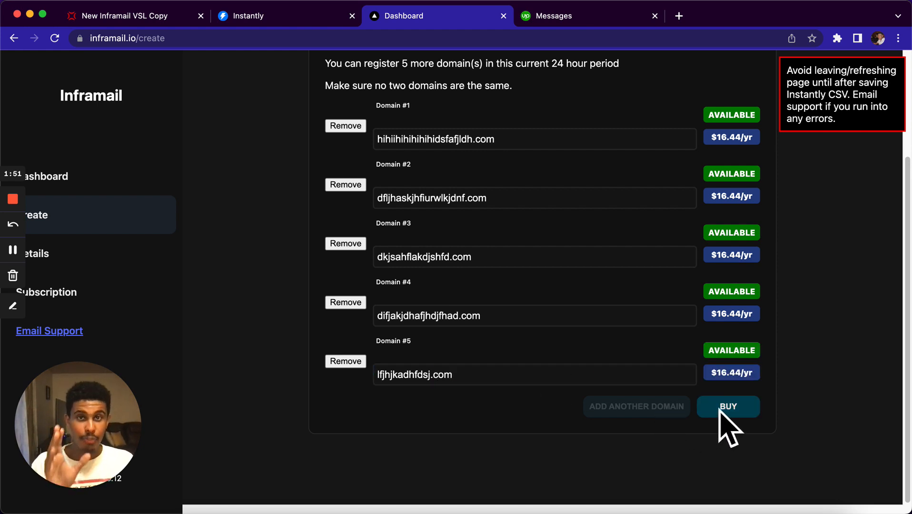
- Buy the five domains and subscribe to the $82.20/year registration in Stripe Checkout with the saved card
{"action": "left_click", "coordinate": [727, 406]}
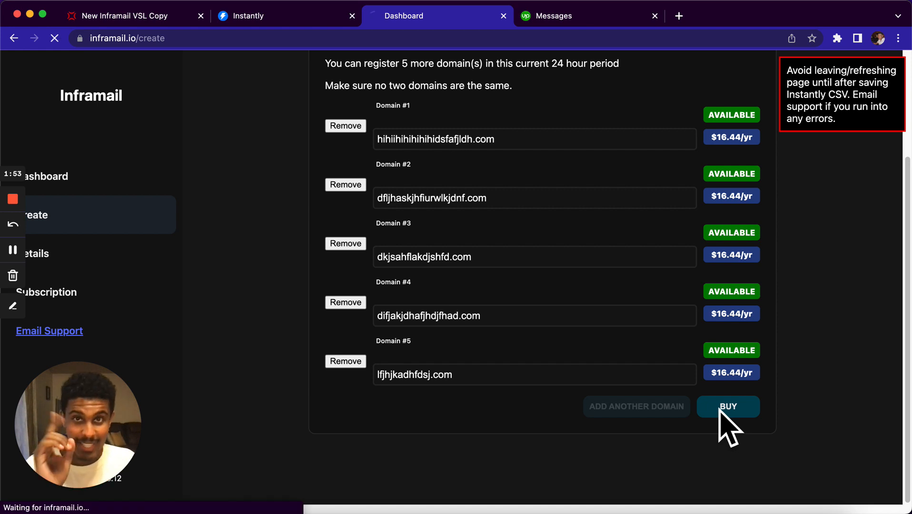
{"action": "left_click", "coordinate": [728, 405]}
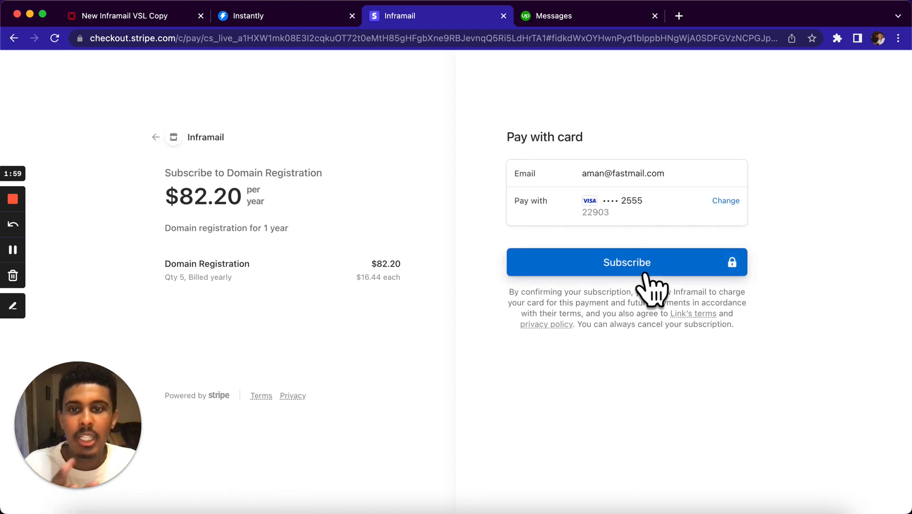
{"action": "left_click", "coordinate": [627, 262]}
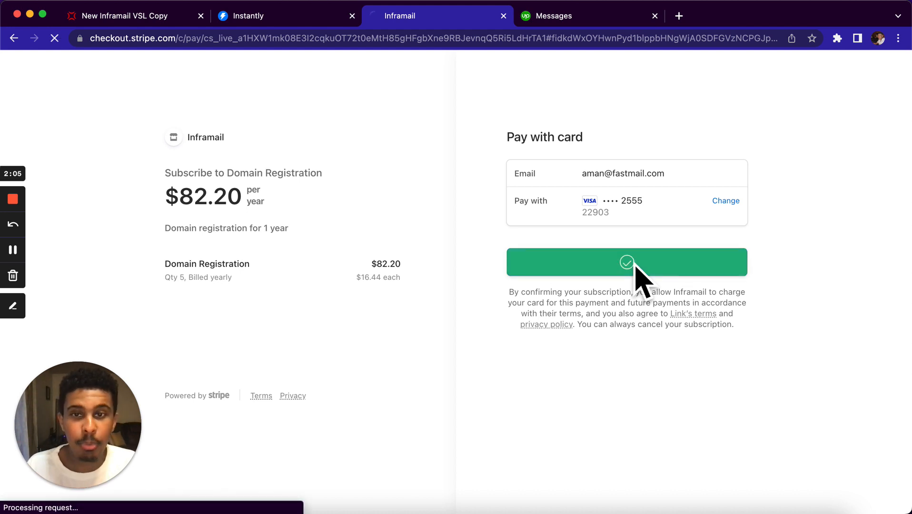
{"action": "left_click", "coordinate": [626, 262]}
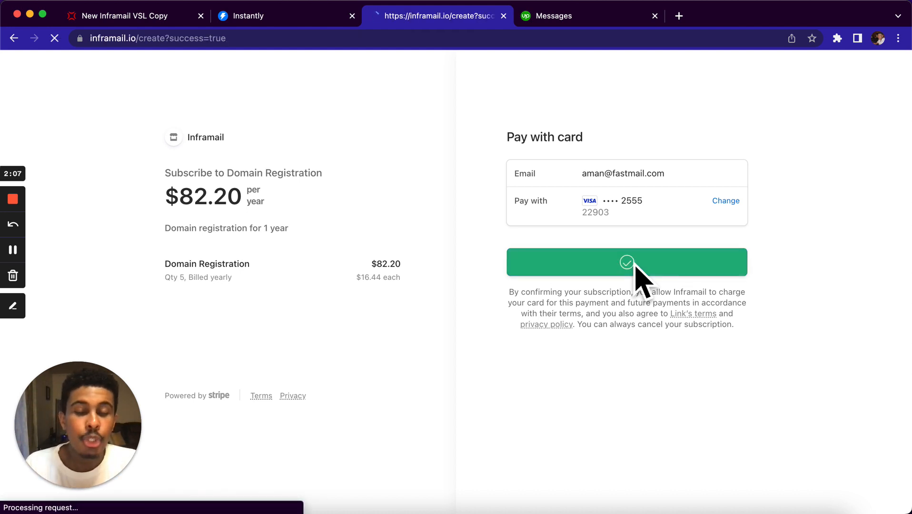
- Follow registration, nameserver, SPF and DKIM progress down to the DMARC Email section
{"action": "left_click", "coordinate": [627, 261]}
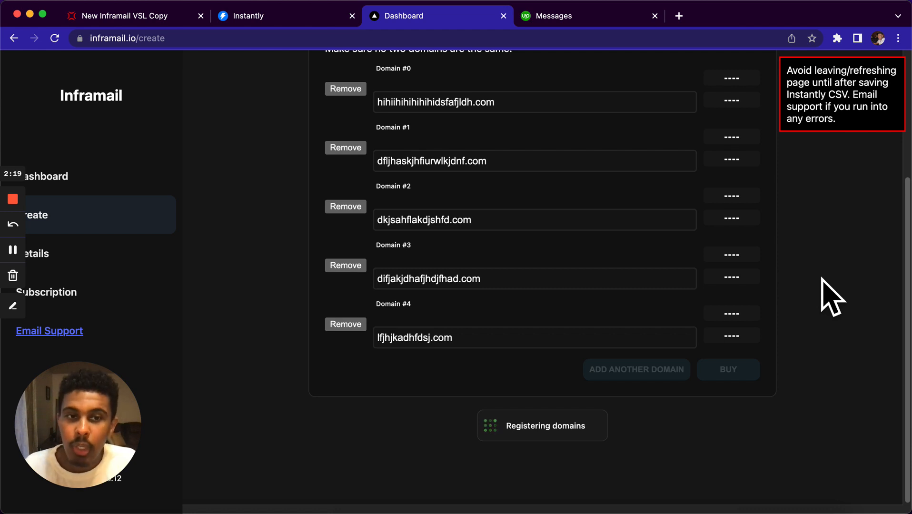
{"action": "scroll", "scroll_direction": "down", "scroll_amount": 3}
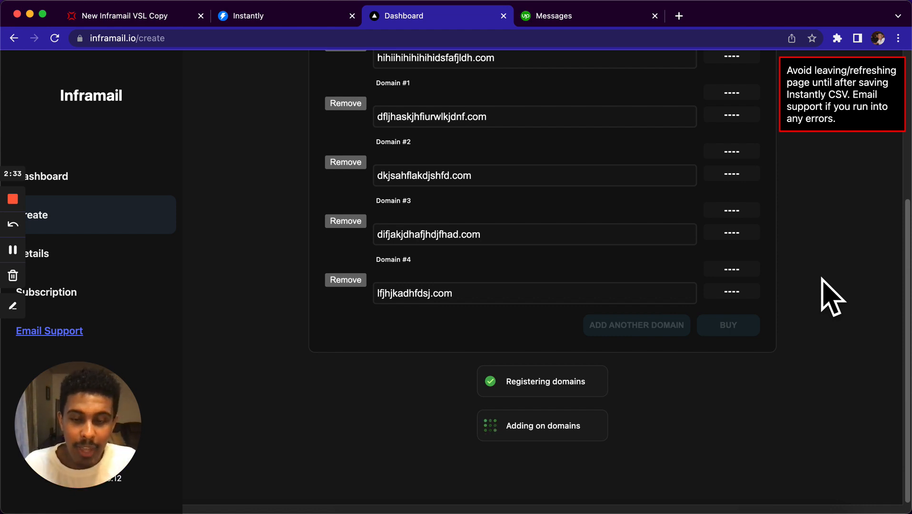
{"action": "scroll", "scroll_direction": "down", "scroll_amount": 3}
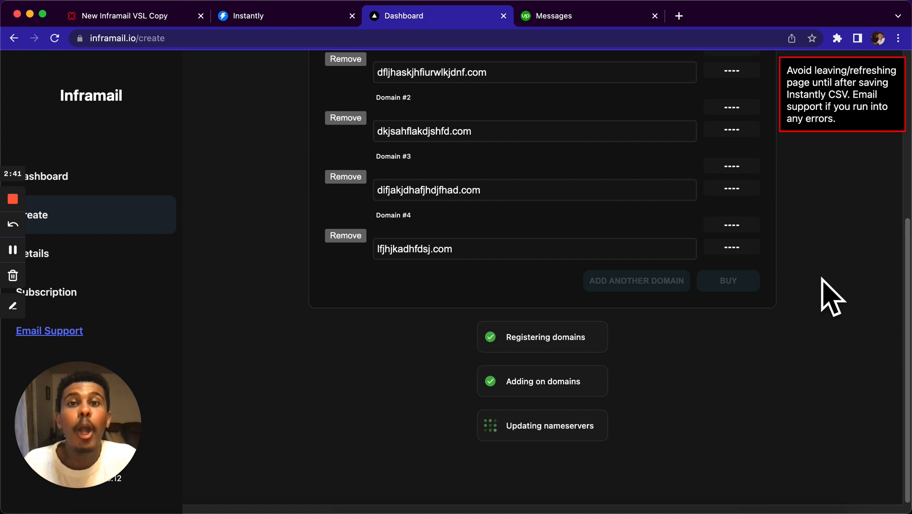
{"action": "scroll", "scroll_direction": "down", "scroll_amount": 3}
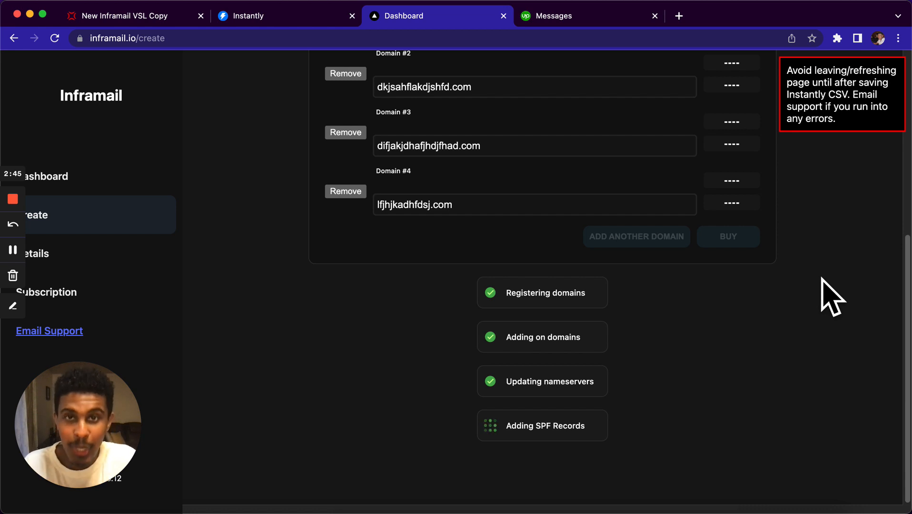
{"action": "scroll", "scroll_direction": "down", "scroll_amount": 3}
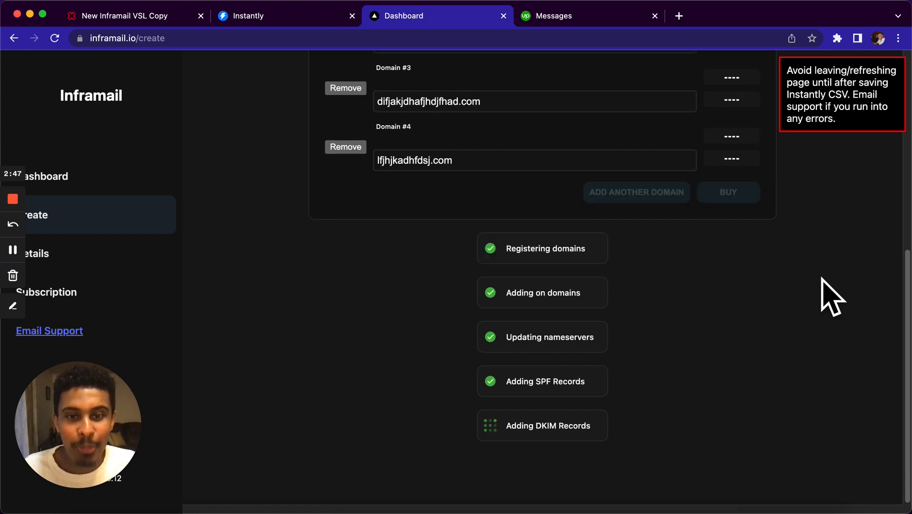
{"action": "scroll", "scroll_direction": "down", "scroll_amount": 3}
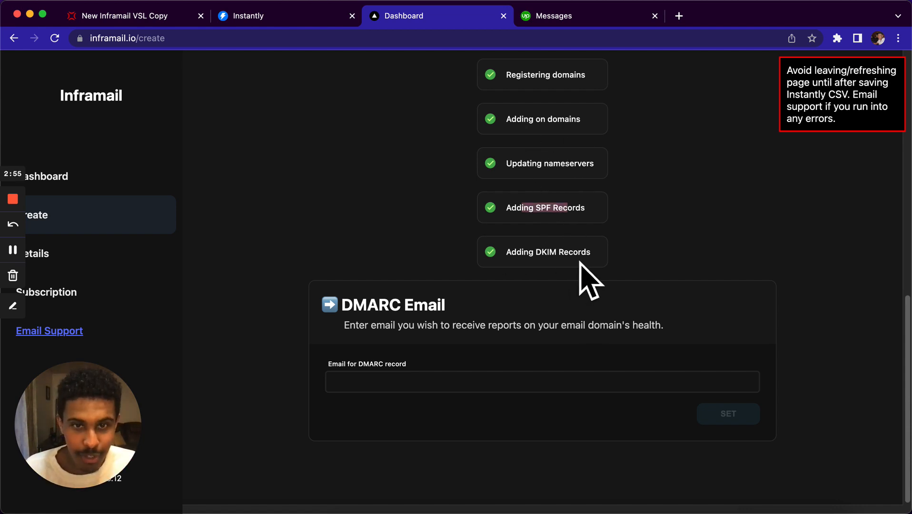
- Enter the huntergate report email for the DMARC record and set it
{"action": "left_click", "coordinate": [541, 382]}
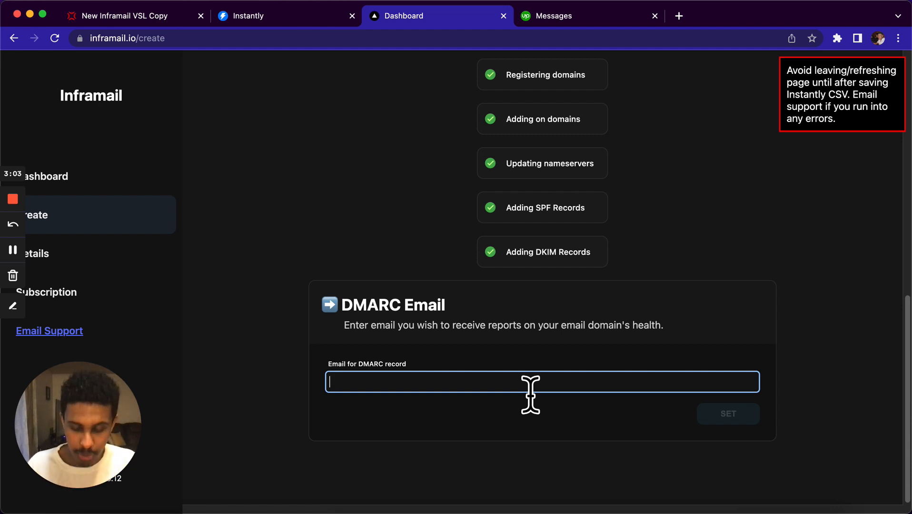
{"action": "type", "text": "huntergate"}
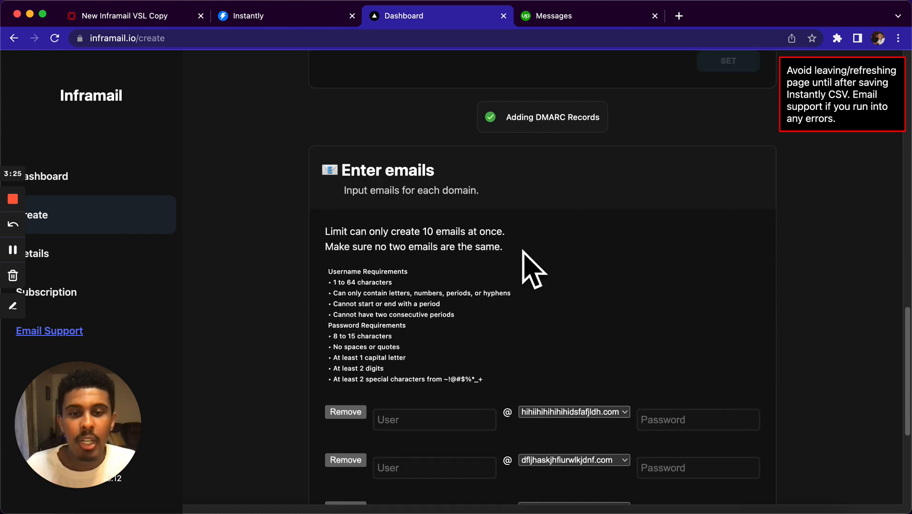
- Name the first mailbox rows grace and the following rows alice
{"action": "scroll", "scroll_direction": "down", "scroll_amount": 3}
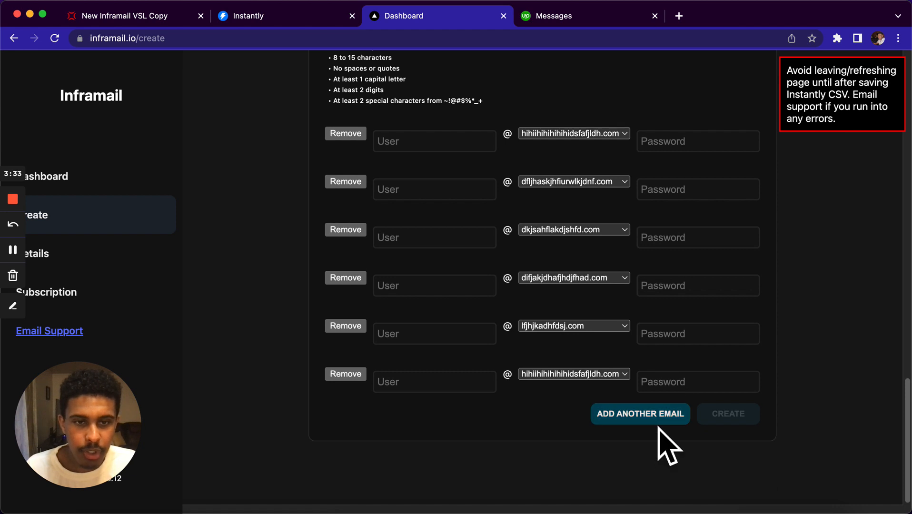
{"action": "left_click", "coordinate": [639, 414]}
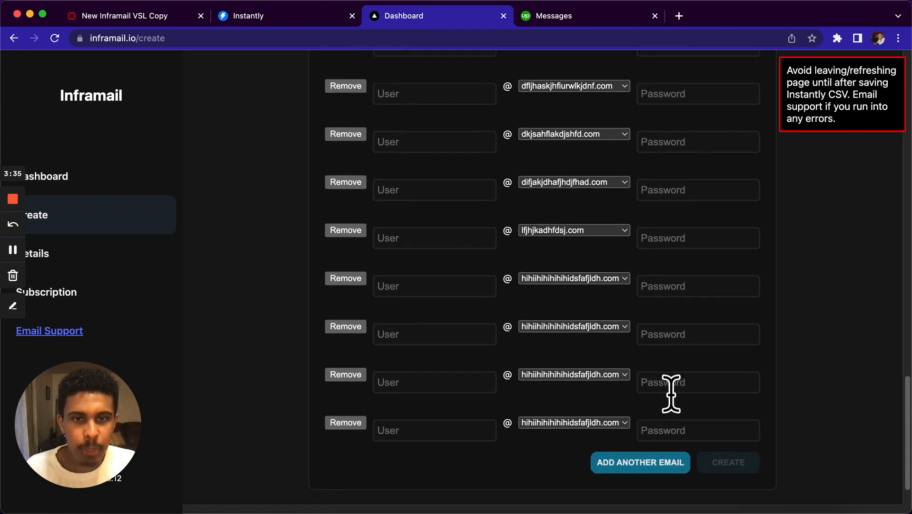
{"action": "type", "text": "grace"}
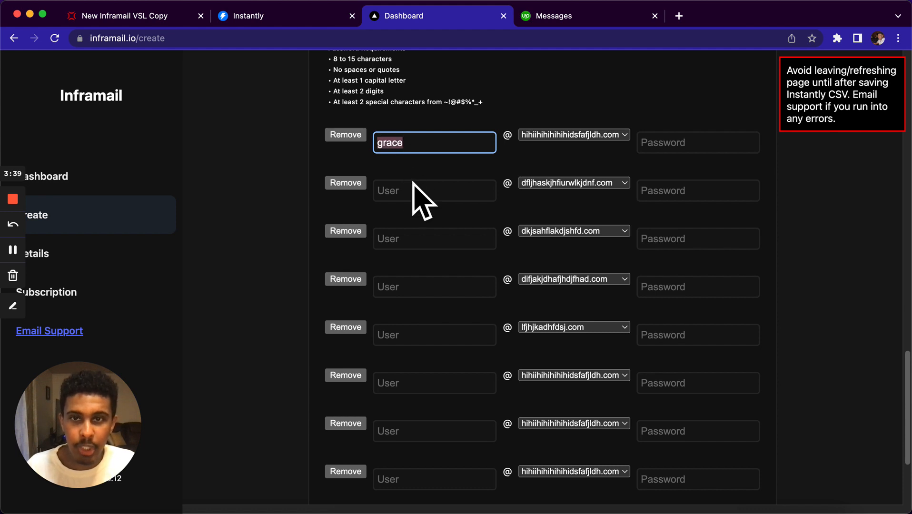
{"action": "type", "text": "grace"}
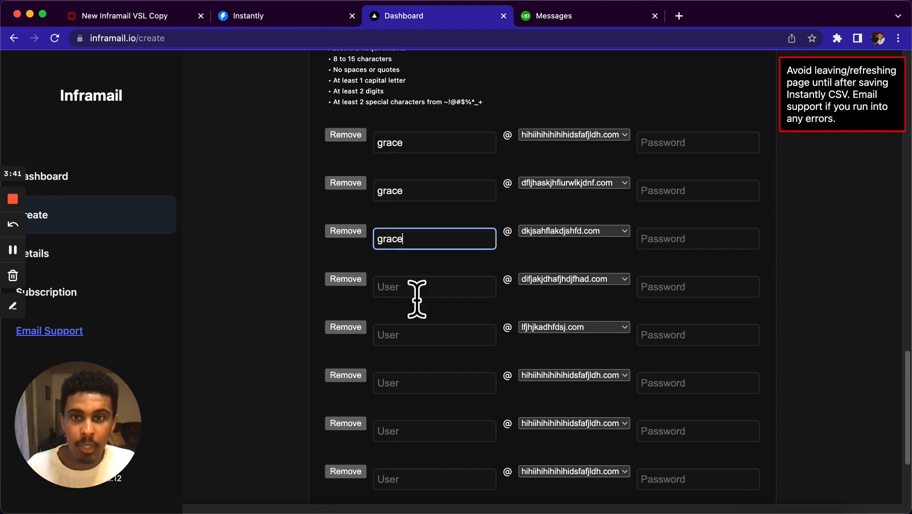
{"action": "scroll", "scroll_direction": "down", "scroll_amount": 3}
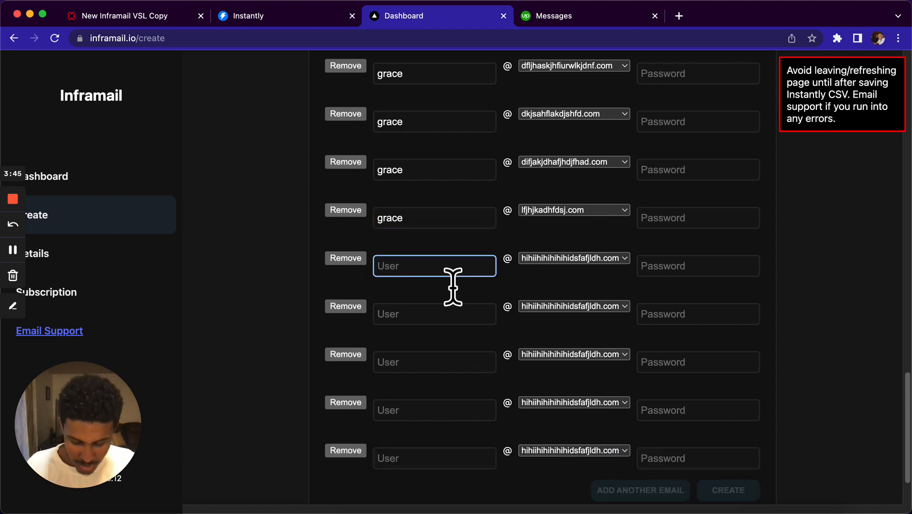
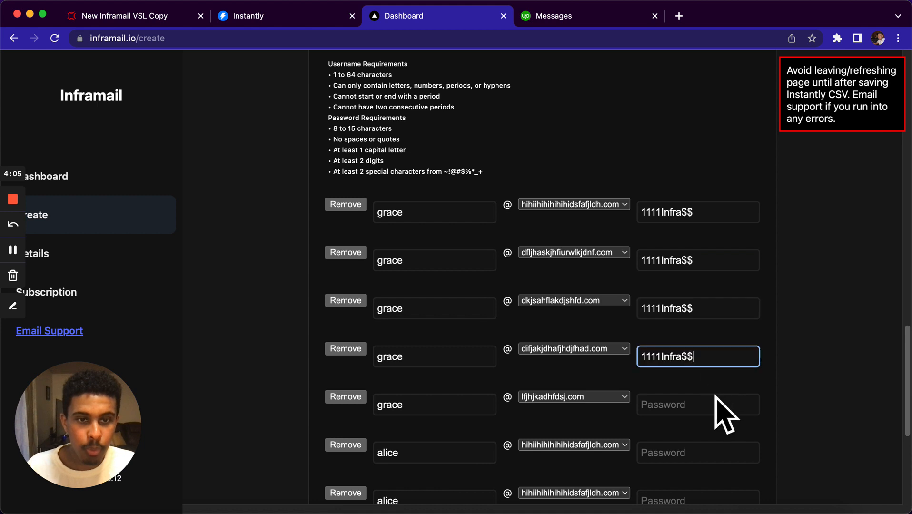
{"action": "scroll", "scroll_direction": "down", "scroll_amount": 3}
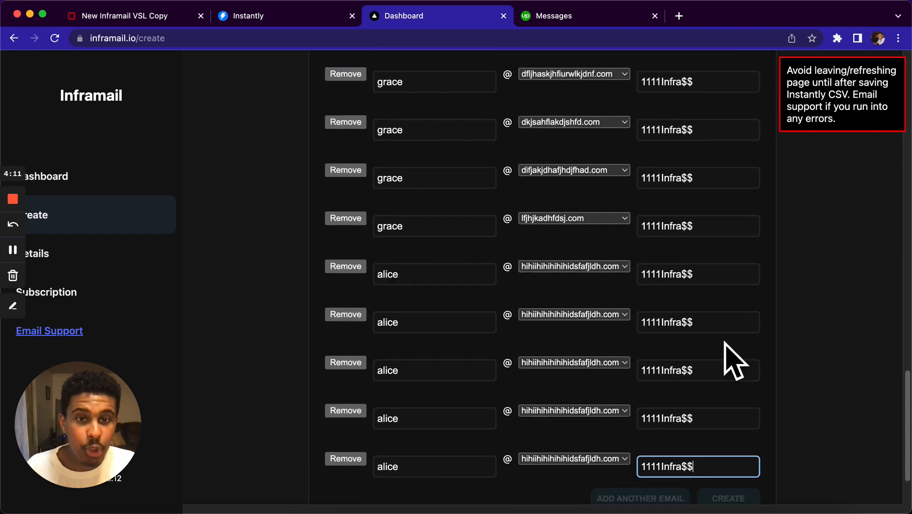
{"action": "scroll", "scroll_direction": "down", "scroll_amount": 3}
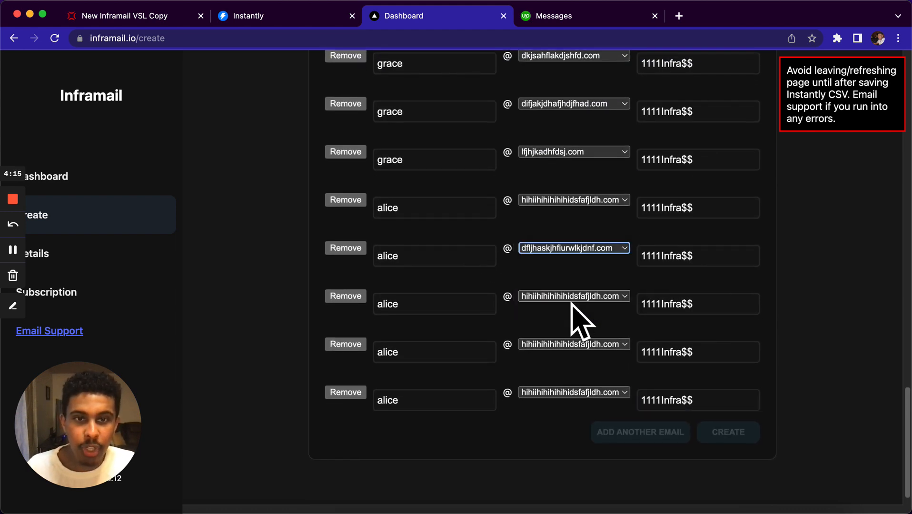
- Assign difjakjdhafjhdjfhad.com to the fourth alice mailbox and create the ten mailboxes
{"action": "left_click", "coordinate": [573, 295]}
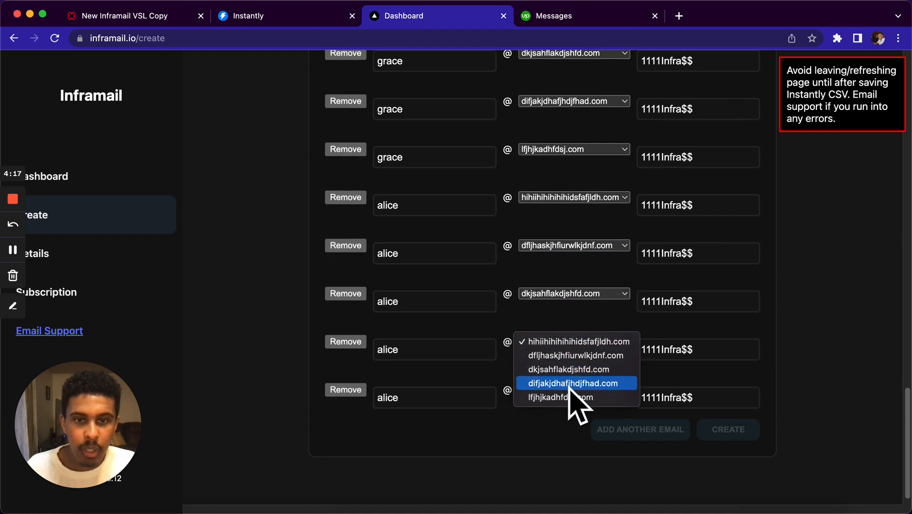
{"action": "left_click", "coordinate": [554, 398]}
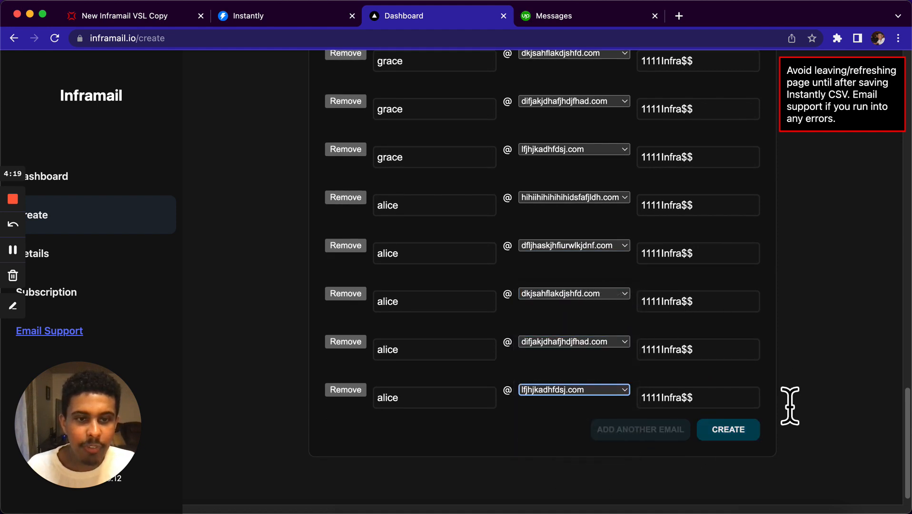
{"action": "left_click", "coordinate": [727, 430]}
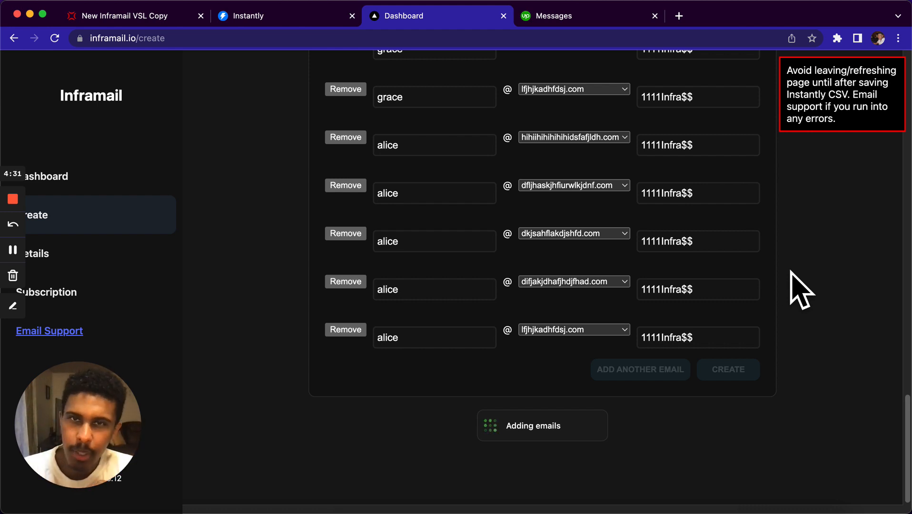
- Skip forwarding the mailboxes to one inbox in the Forward emails section
{"action": "scroll", "scroll_direction": "down", "scroll_amount": 3}
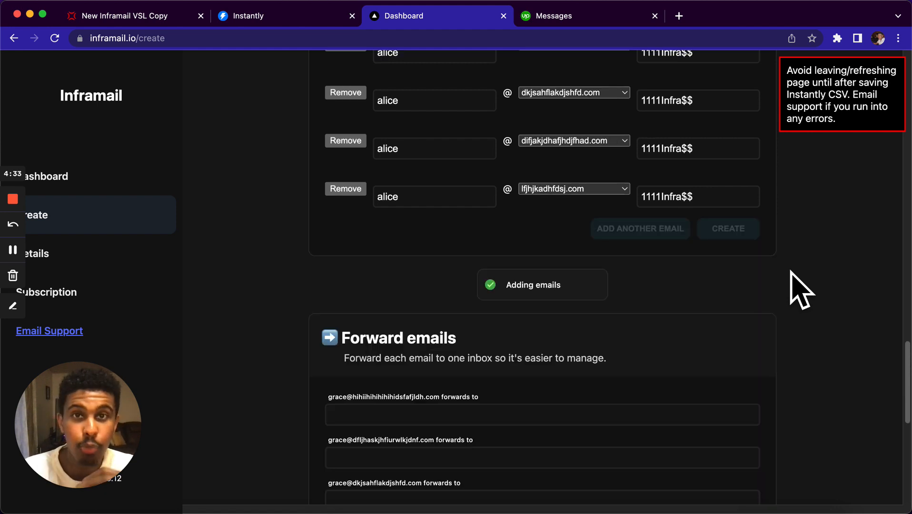
{"action": "scroll", "scroll_direction": "down", "scroll_amount": 3}
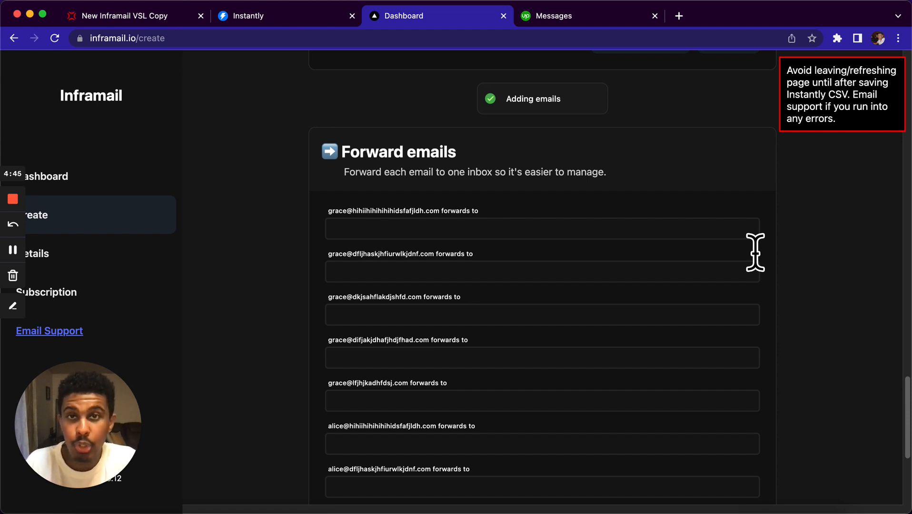
{"action": "scroll", "scroll_direction": "down", "scroll_amount": 3}
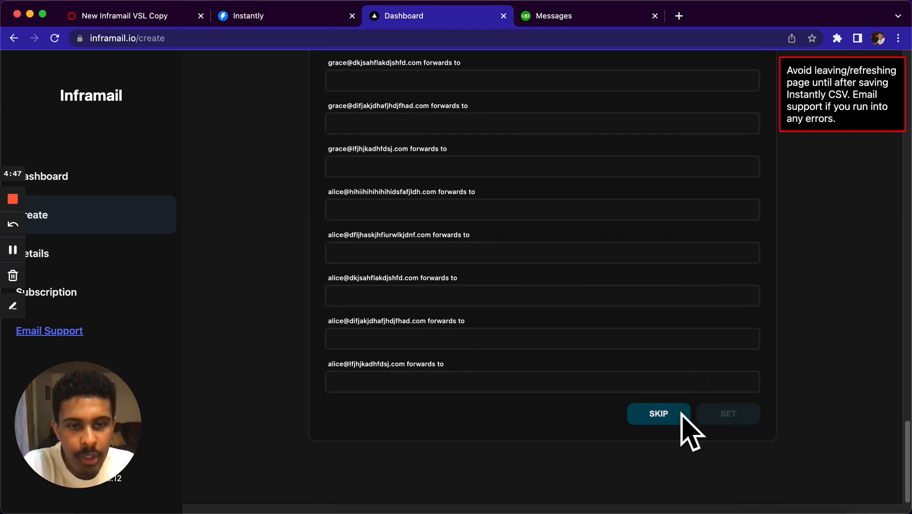
{"action": "left_click", "coordinate": [658, 414]}
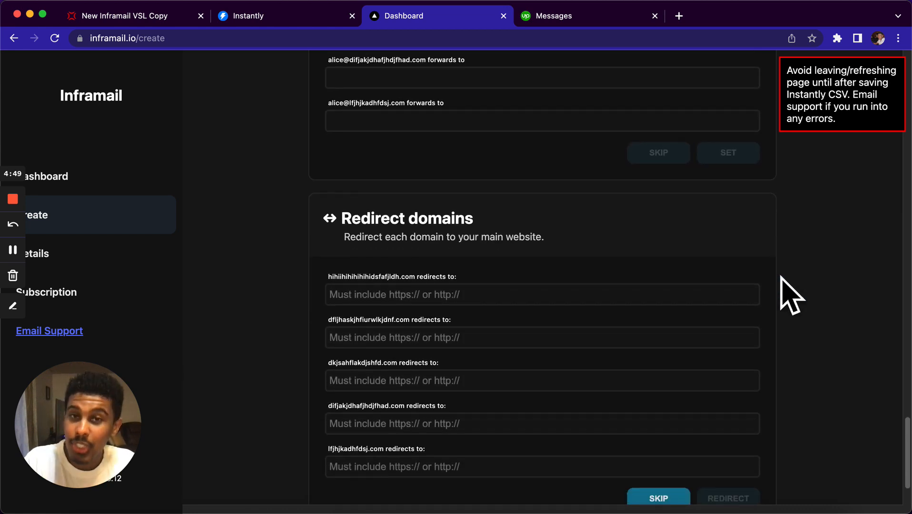
{"action": "scroll", "scroll_direction": "down", "scroll_amount": 3}
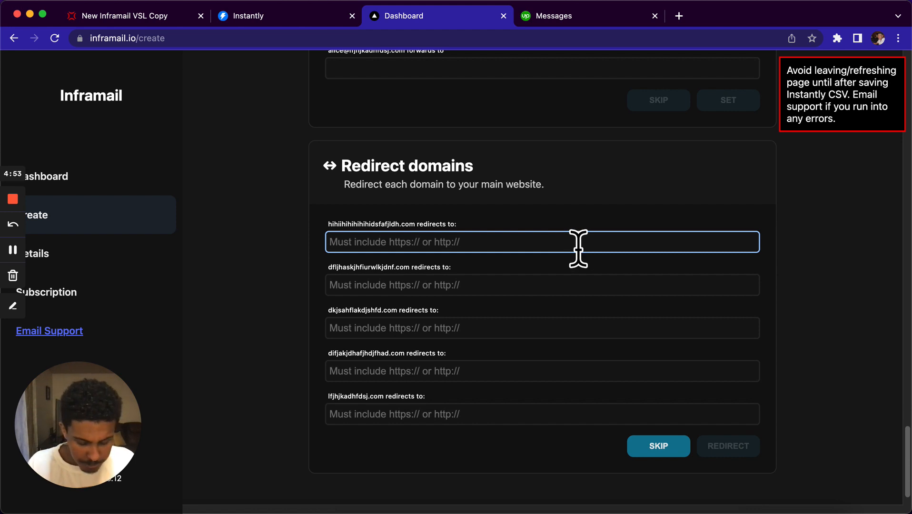
{"action": "type", "text": "inframail.io"}
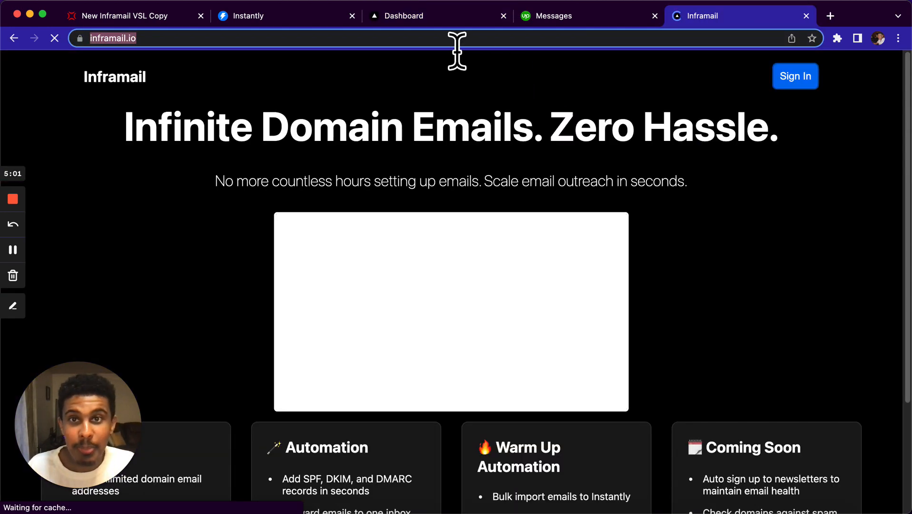
{"action": "left_click", "coordinate": [436, 15]}
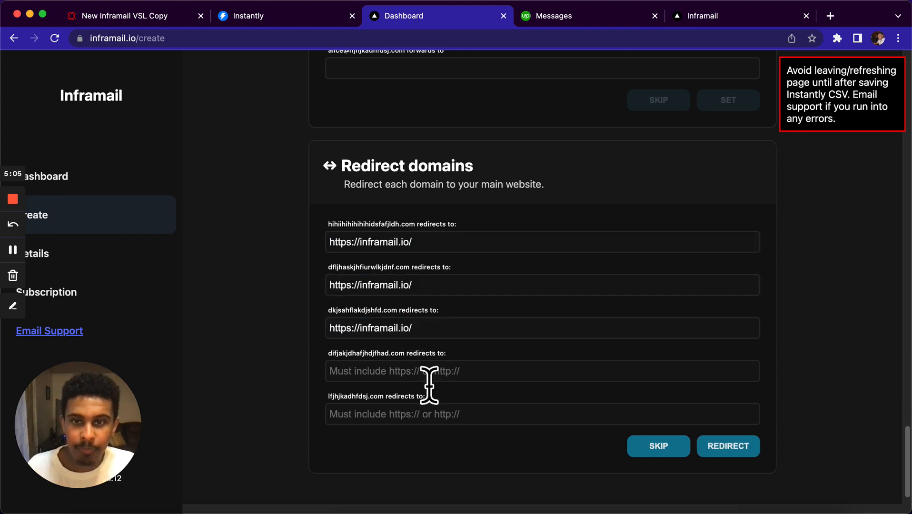
{"action": "left_click", "coordinate": [728, 446]}
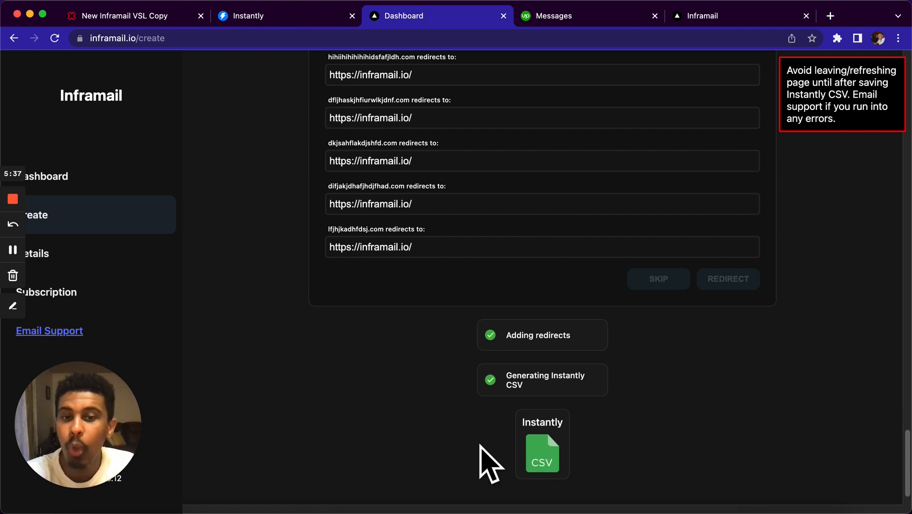
{"action": "mouse_move", "coordinate": [675, 413]}
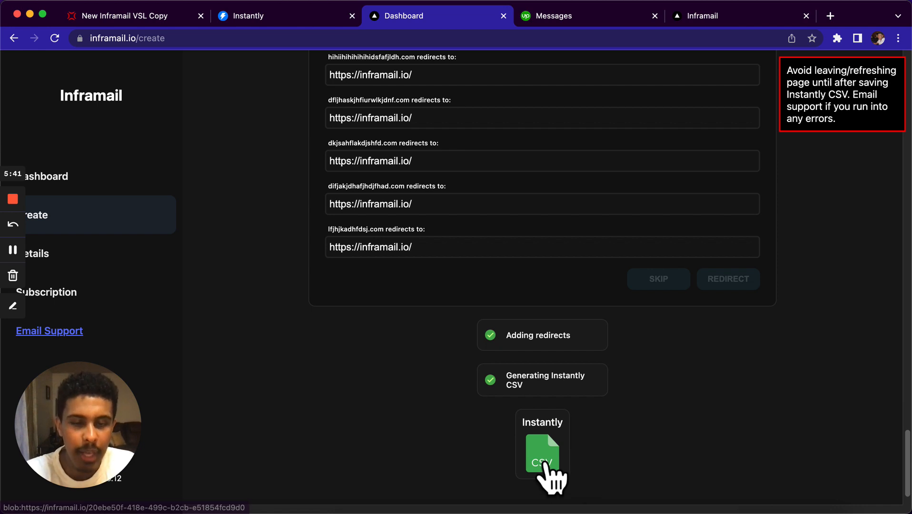
{"action": "mouse_move", "coordinate": [579, 471]}
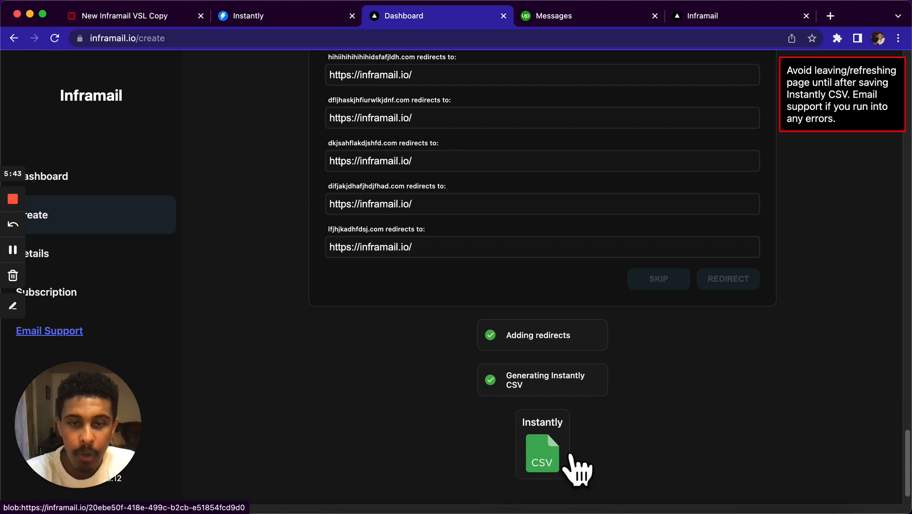
- Download the generated Instantly CSV file
{"action": "left_click", "coordinate": [542, 454]}
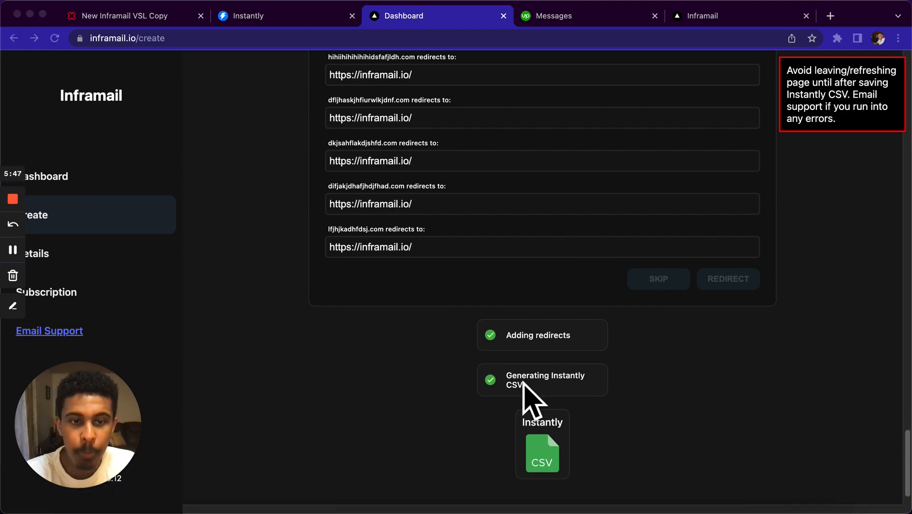
- View the instantly-bulk-import CSV in TextEdit with all ten mailboxes' IMAP/SMTP settings
{"action": "left_click", "coordinate": [542, 450]}
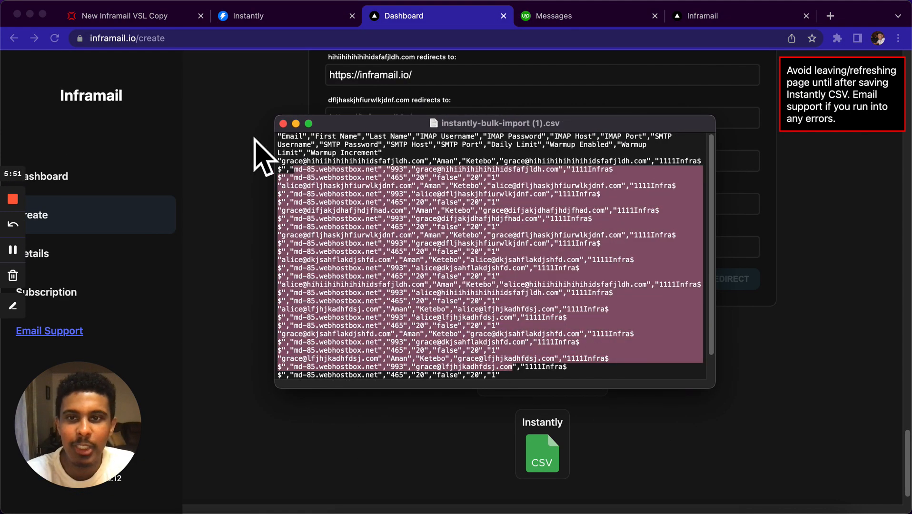
{"action": "mouse_move", "coordinate": [844, 355]}
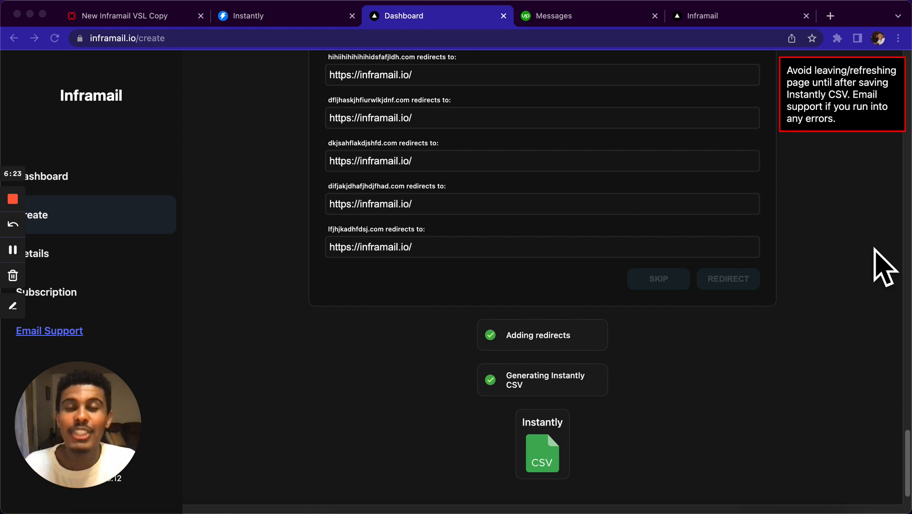
{"action": "mouse_move", "coordinate": [638, 185]}
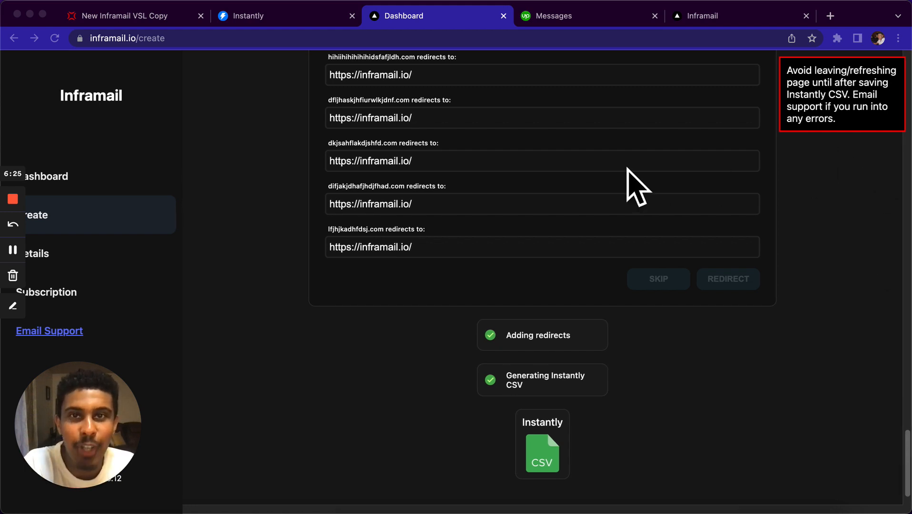